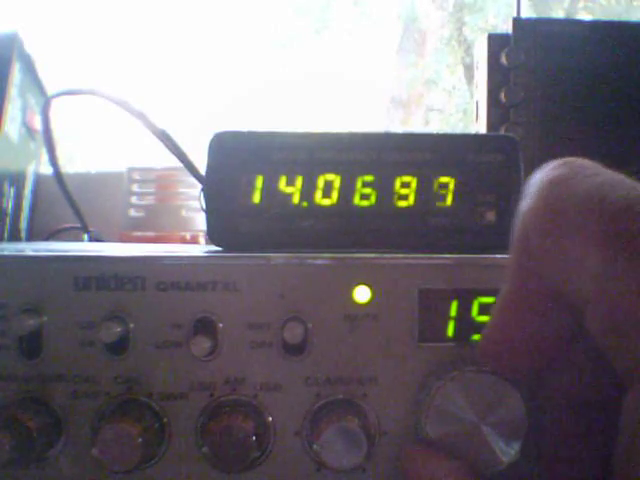
left_click_drag(480, 420, 490, 410)
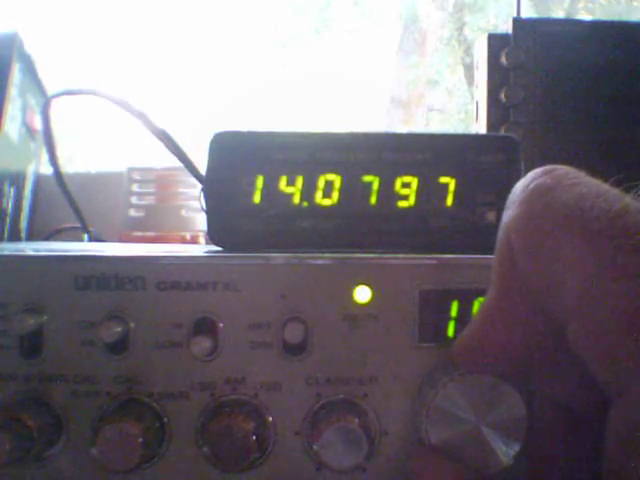